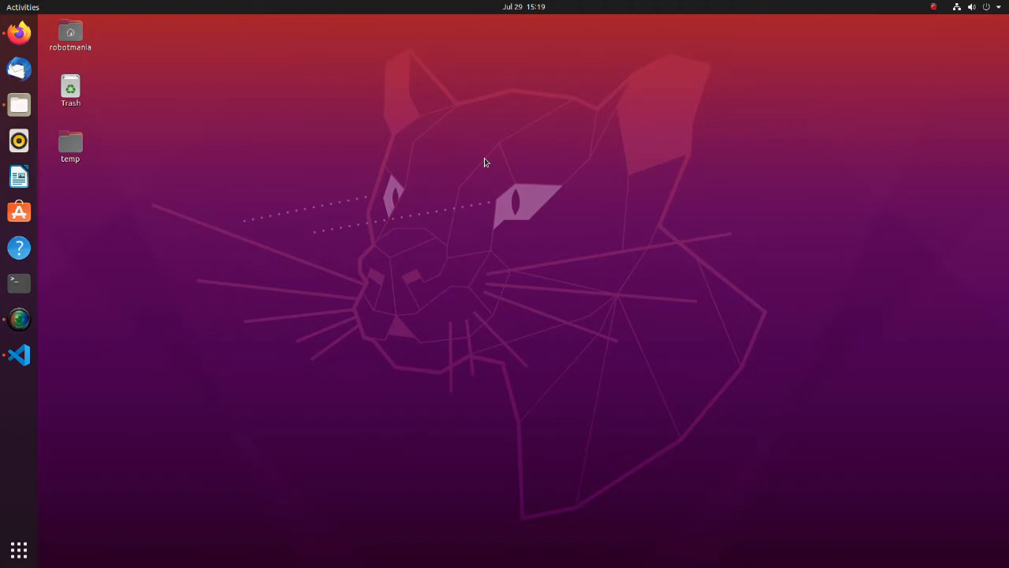
# Bring up DQN_learning.py, scroll to its main block, and select the link_states subscriber line
pyautogui.click(18, 354)
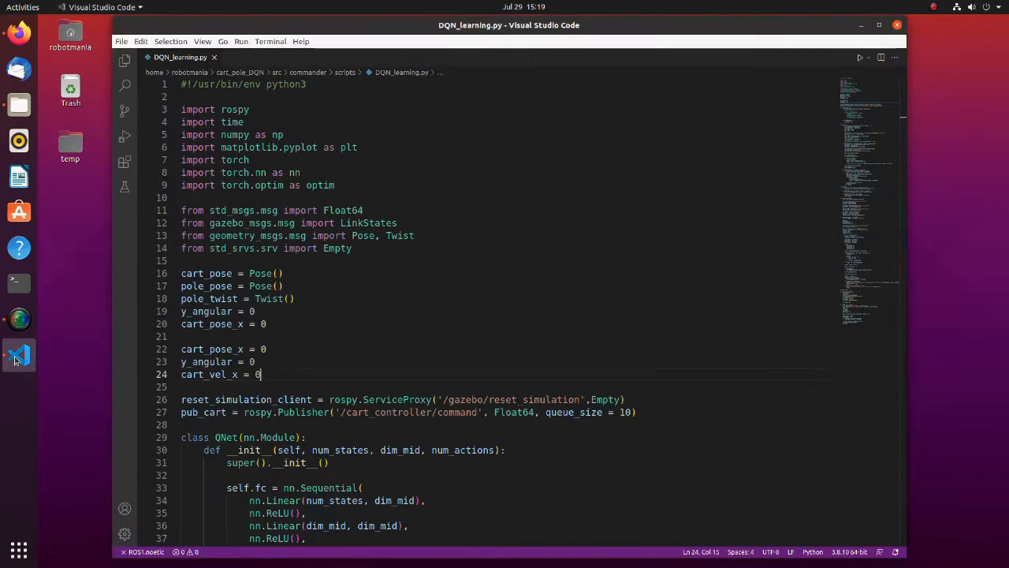
pyautogui.scroll(-3)
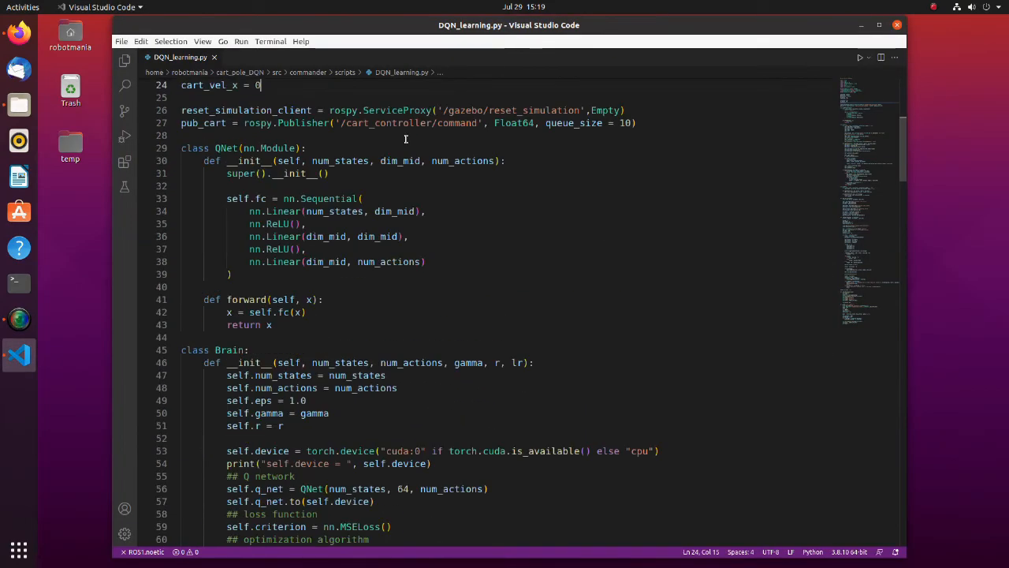
pyautogui.scroll(-3)
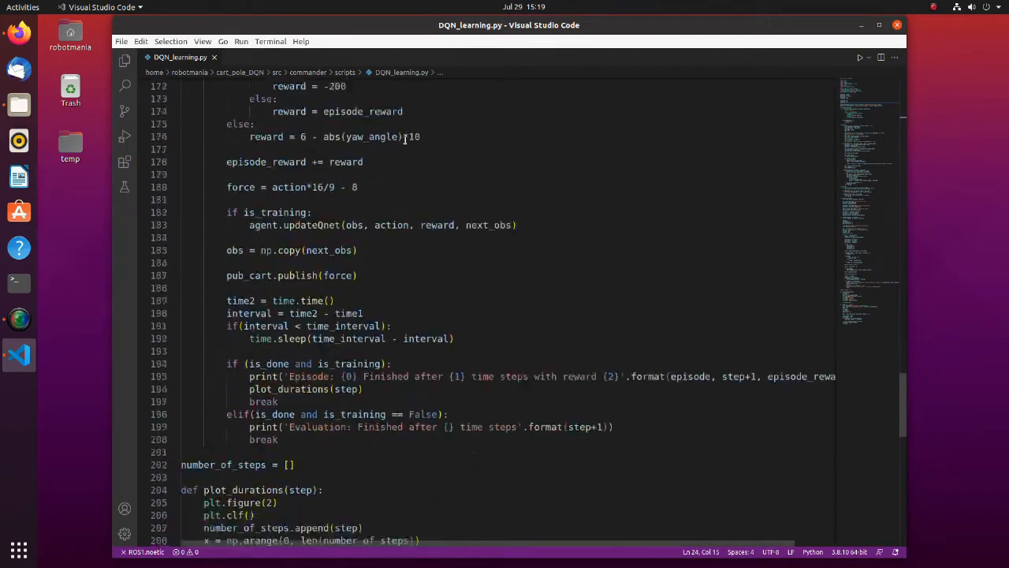
pyautogui.scroll(-3)
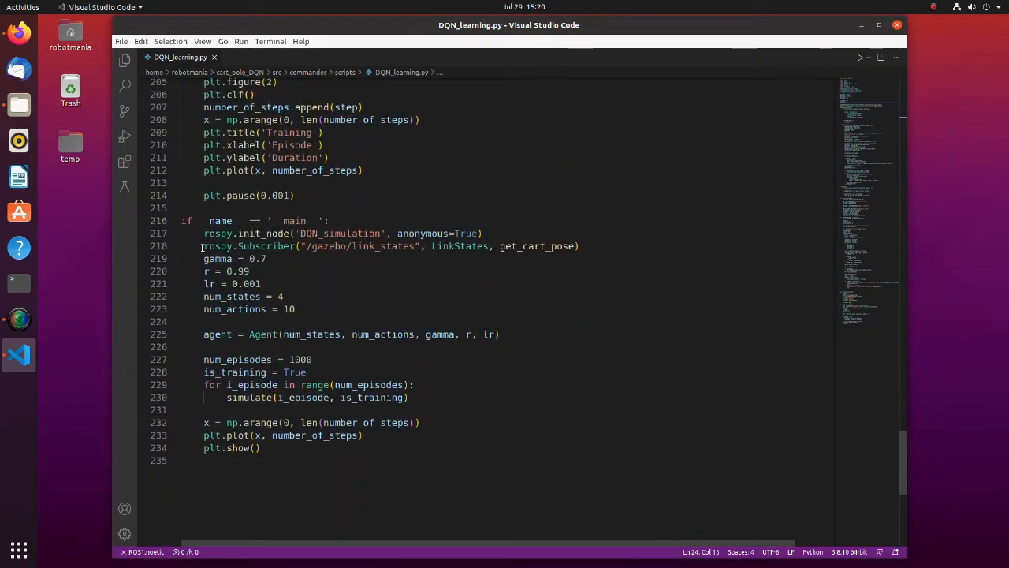
pyautogui.moveTo(204, 246); pyautogui.dragTo(267, 258)
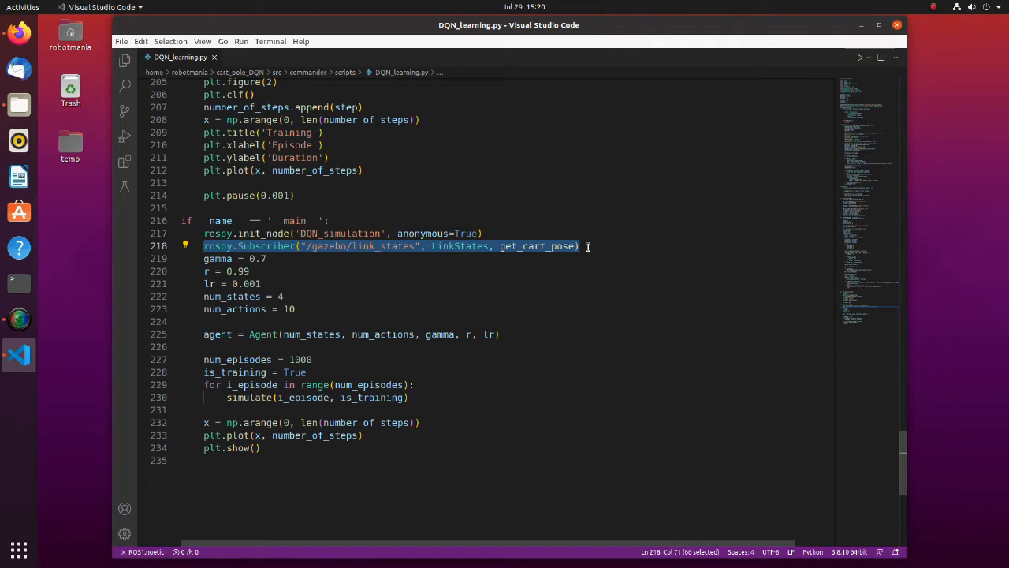
pyautogui.click(219, 258)
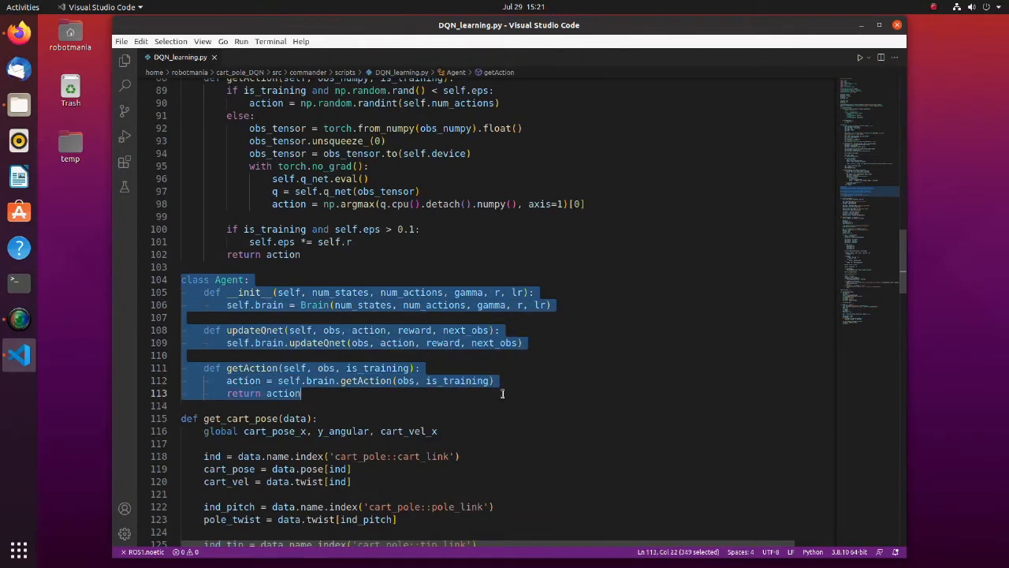
pyautogui.moveTo(514, 398)
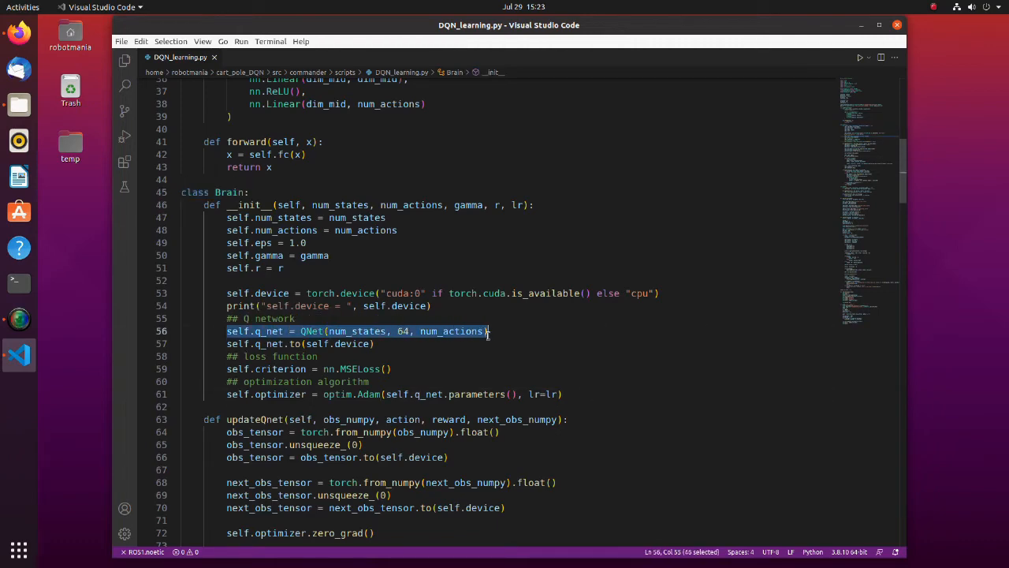
pyautogui.click(492, 331)
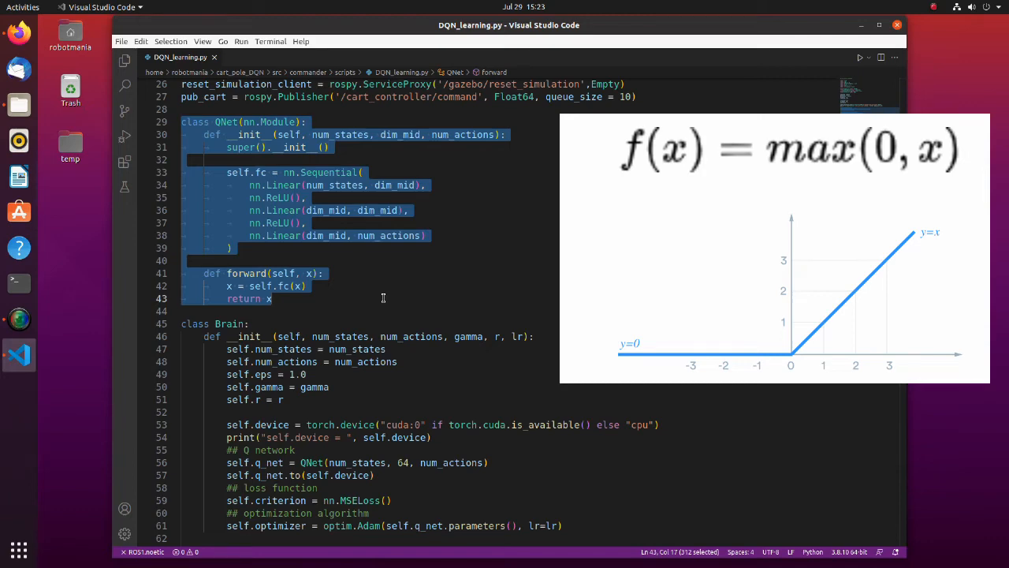
pyautogui.scroll(-3)
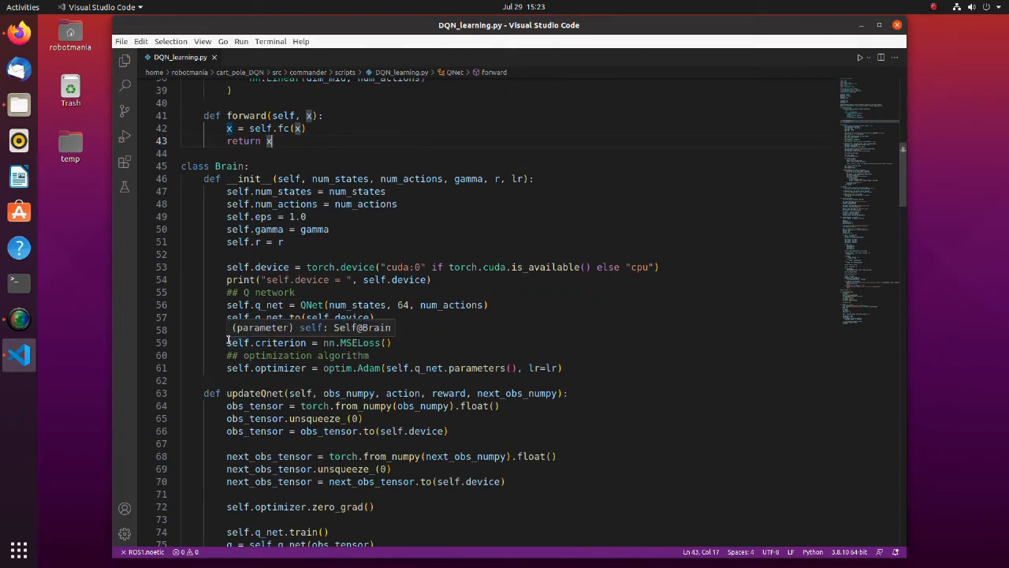
pyautogui.click(392, 342)
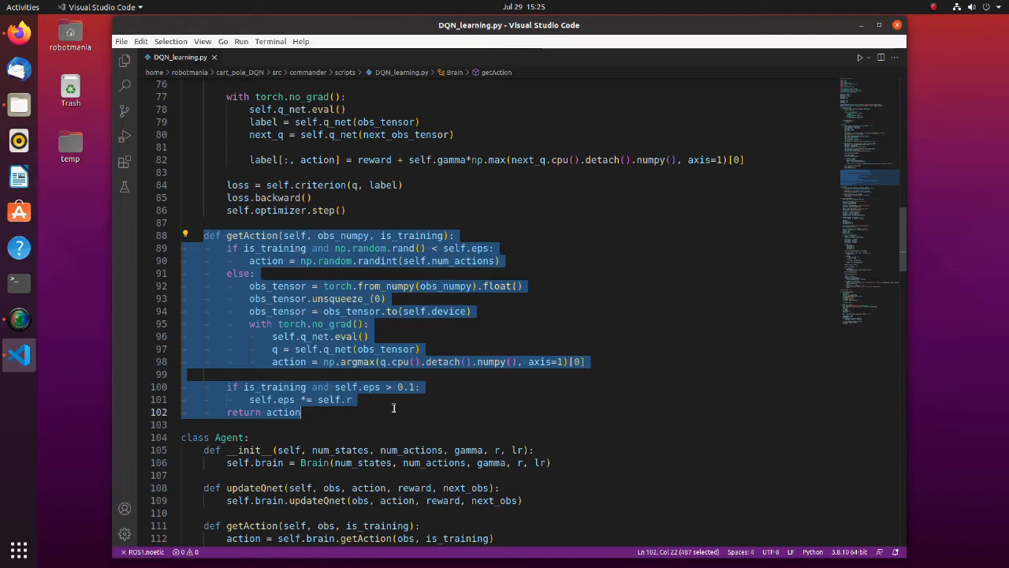
pyautogui.scroll(-3)
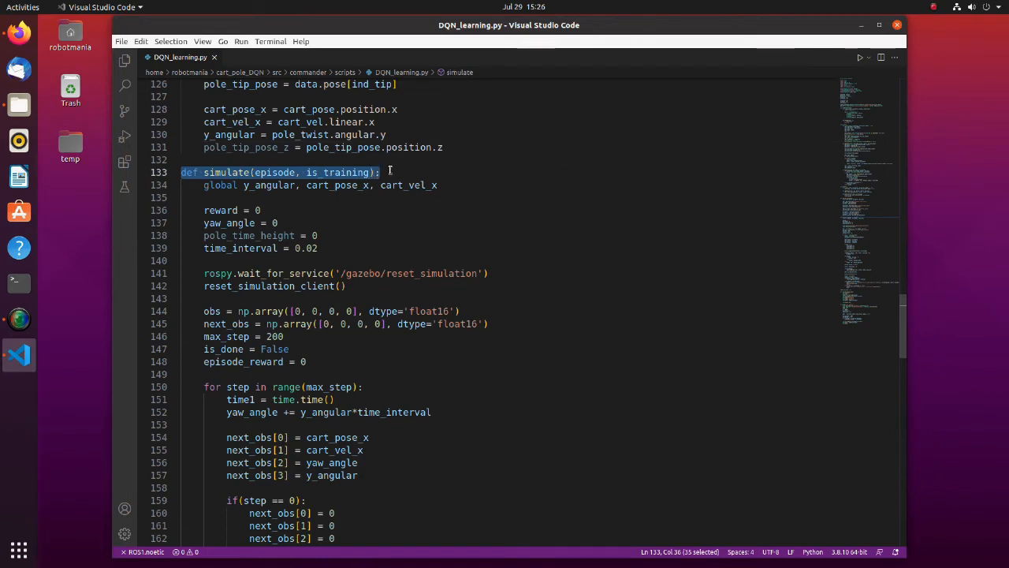
# Select the agent's action-choice line and the episode-done check in simulate(), then the lines below
pyautogui.click(384, 172)
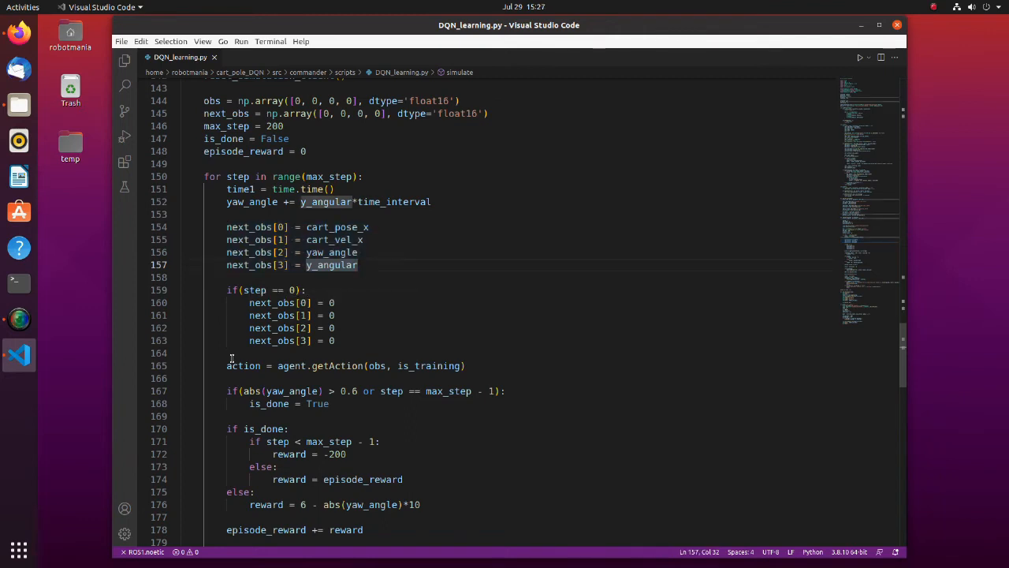
pyautogui.tripleClick(339, 366)
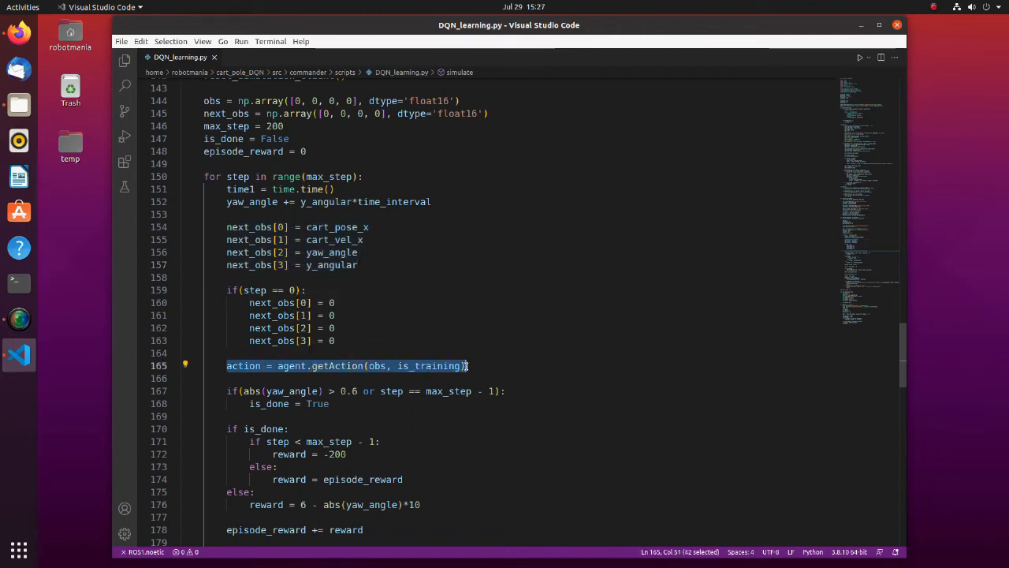
pyautogui.scroll(-3)
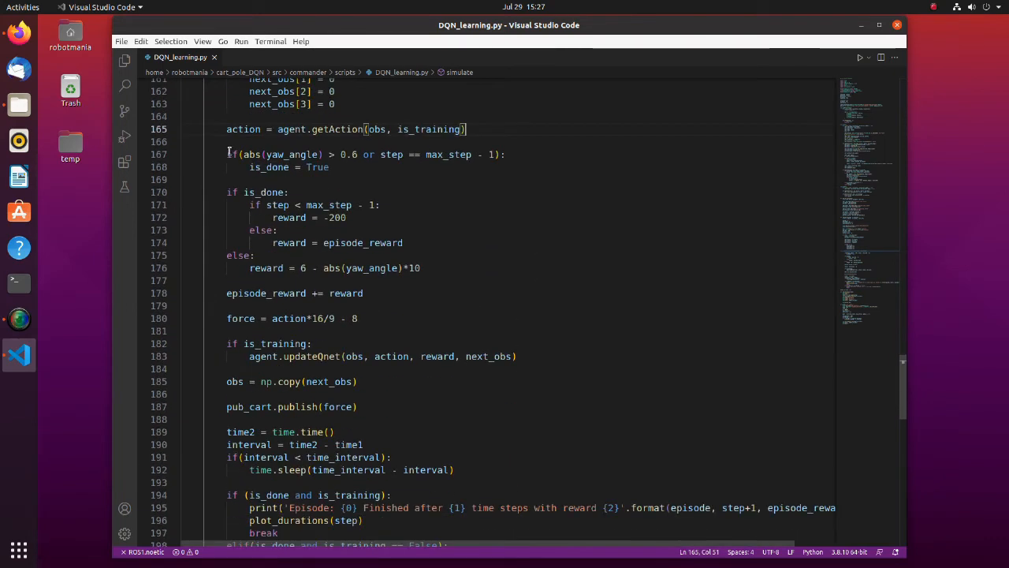
pyautogui.moveTo(227, 154); pyautogui.dragTo(331, 167)
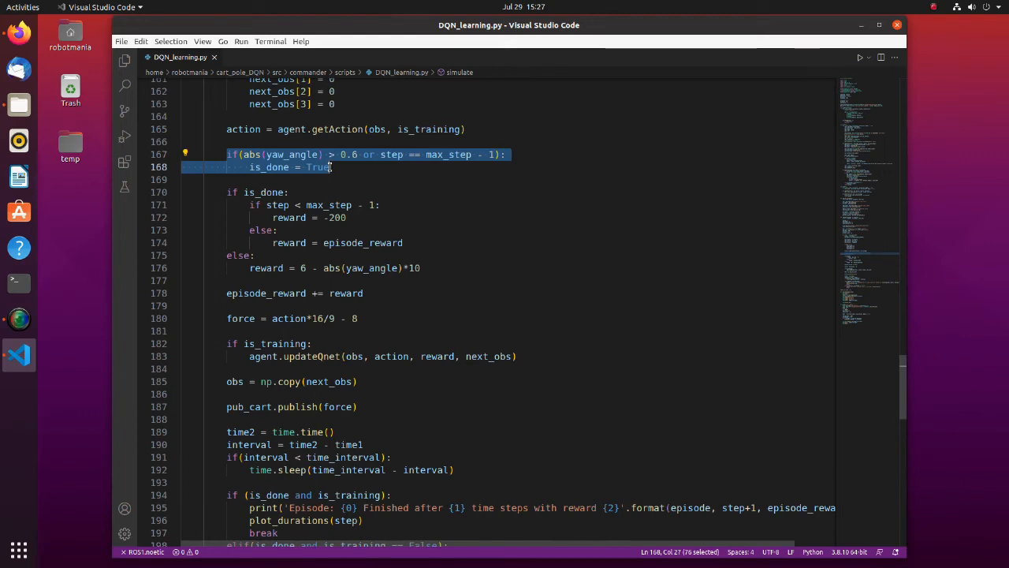
pyautogui.click(236, 179)
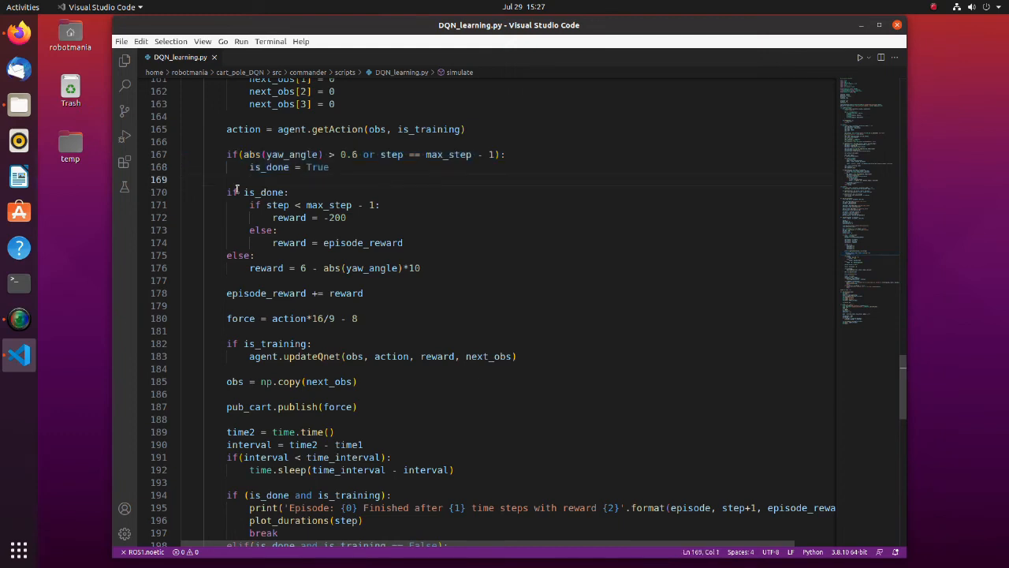
pyautogui.moveTo(227, 191); pyautogui.dragTo(421, 267)
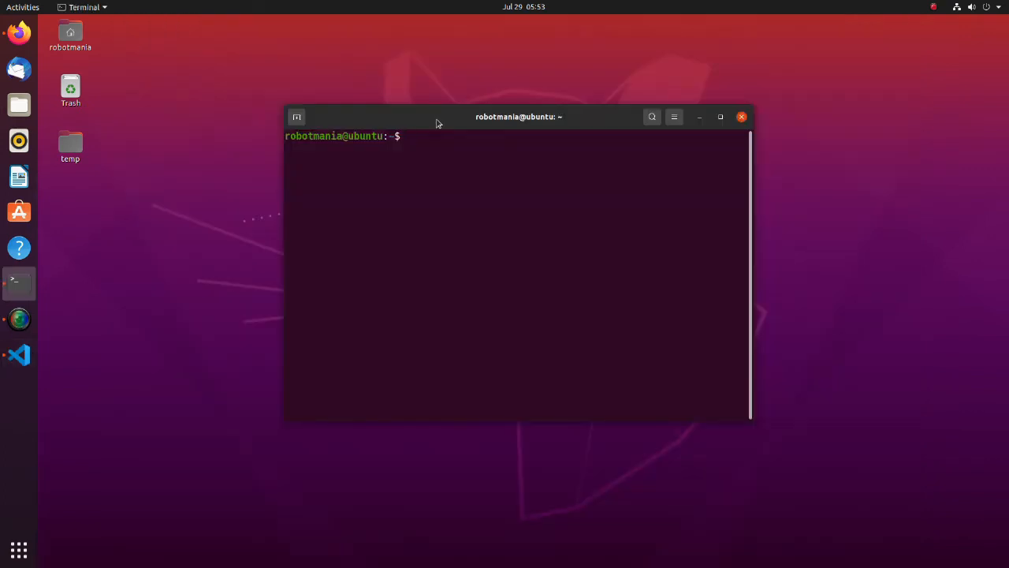
# Source the cart_pole_DQN workspace setup and type a 'roslaunch robot_launch' command
pyautogui.write('source cart_pole_DQN/devel/setup.bash')
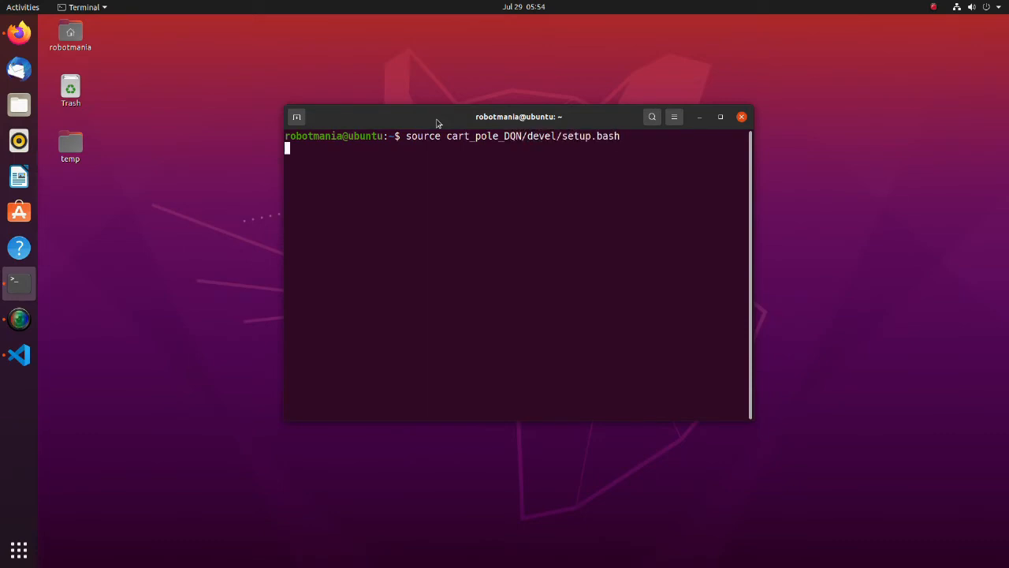
pyautogui.write('roslaunch robot_launch')
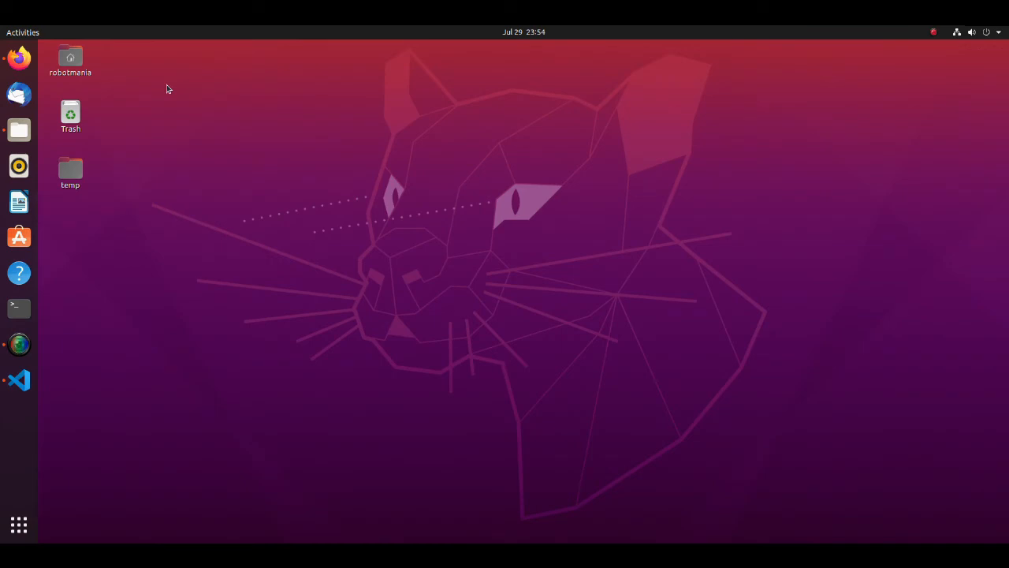
pyautogui.moveTo(162, 105)
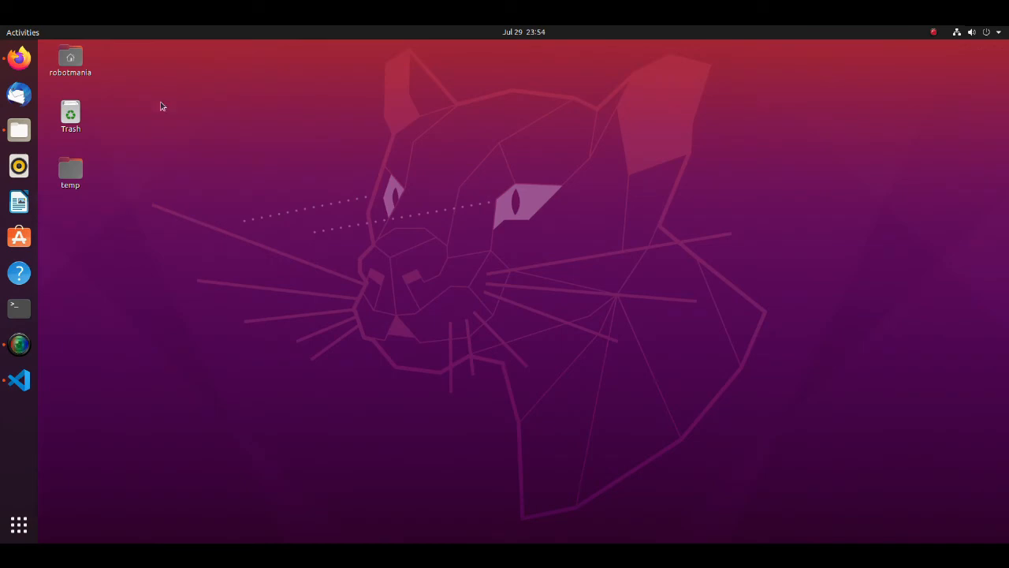
# Bring up DDQN_learning.py and scroll down to its Brain class
pyautogui.click(18, 380)
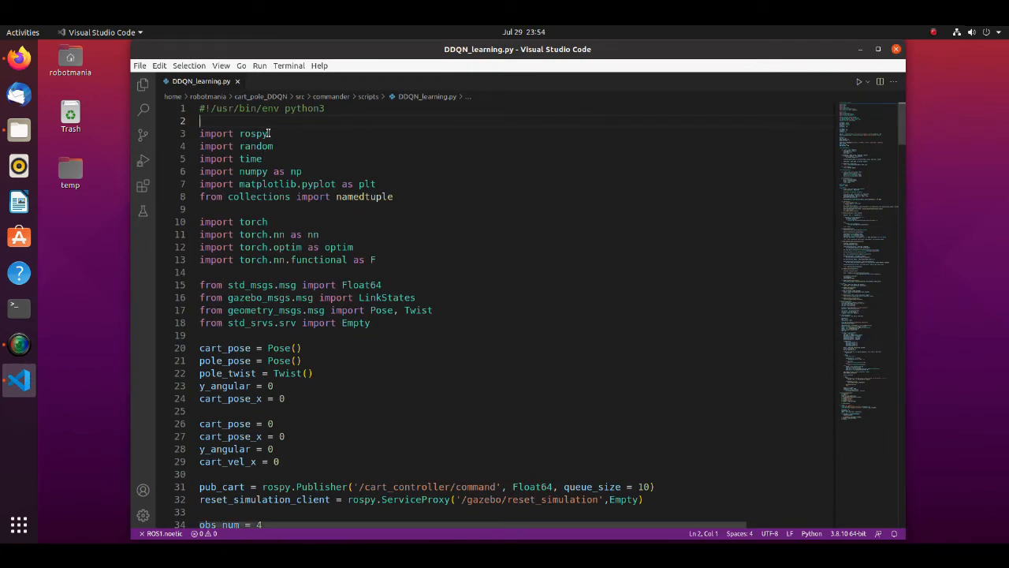
pyautogui.moveTo(416, 145)
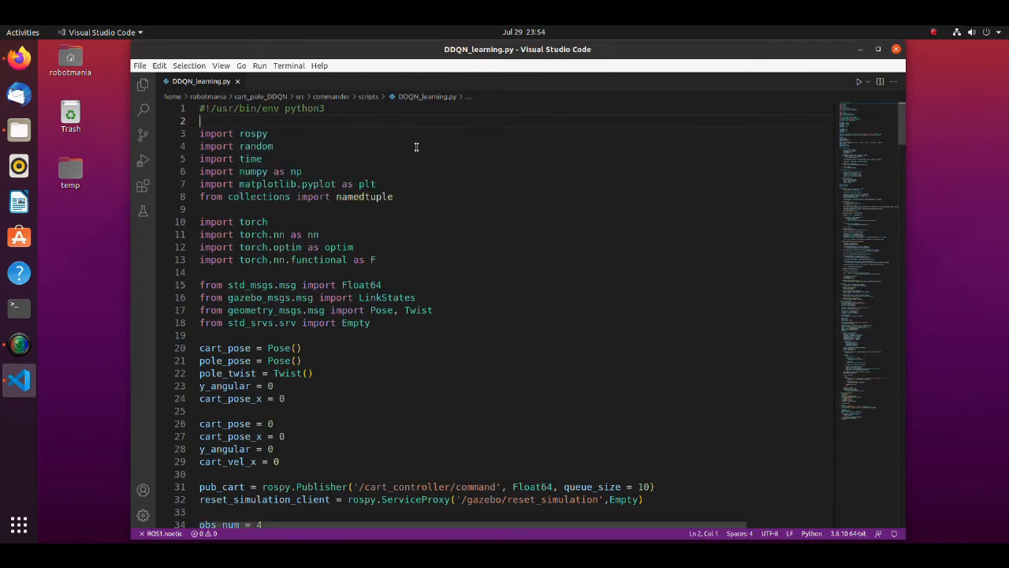
pyautogui.scroll(-3)
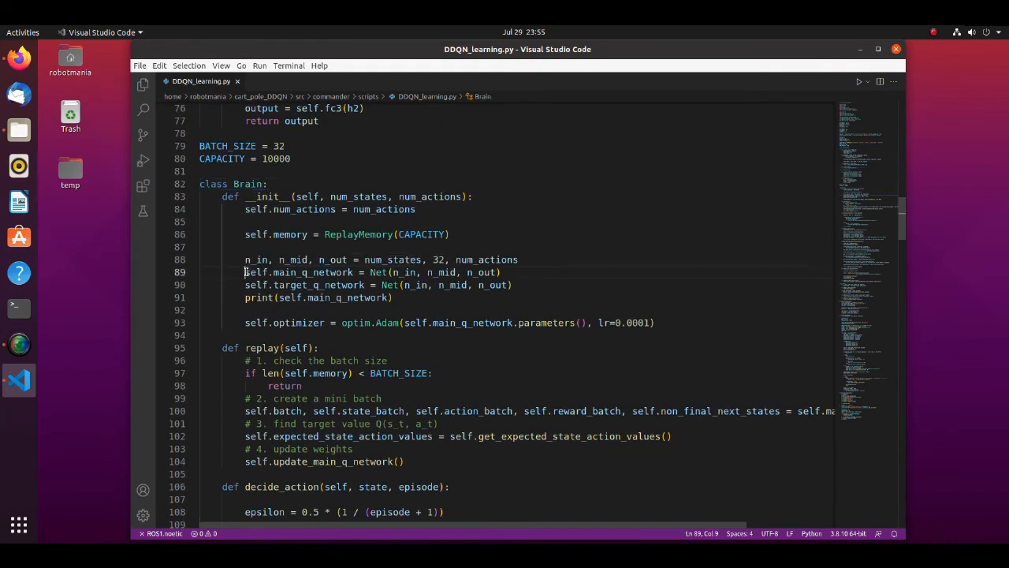
# Highlight the main and target network lines, the replay method, and the update_q_function call
pyautogui.moveTo(245, 272); pyautogui.dragTo(469, 285)
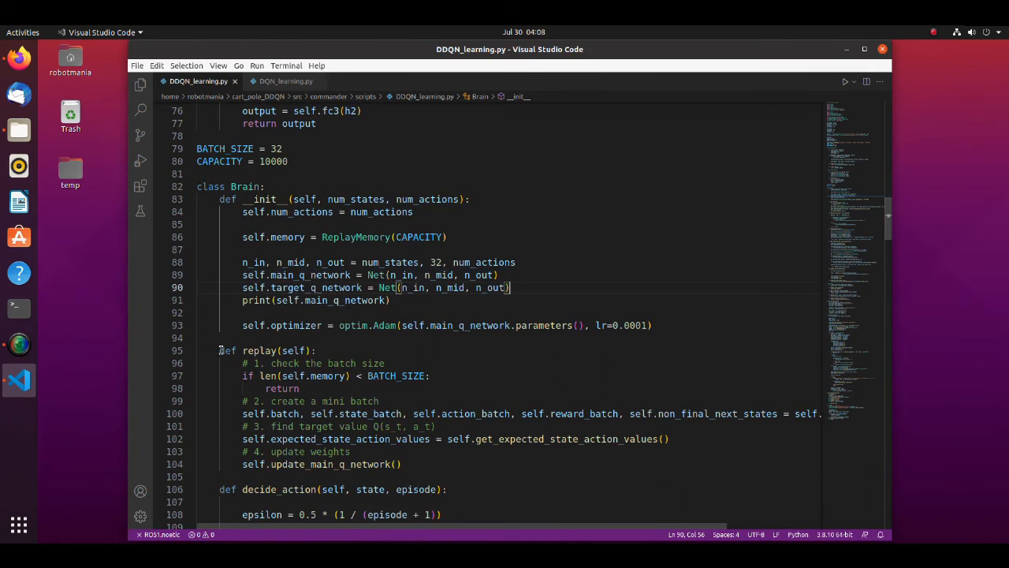
pyautogui.moveTo(221, 350); pyautogui.dragTo(351, 451)
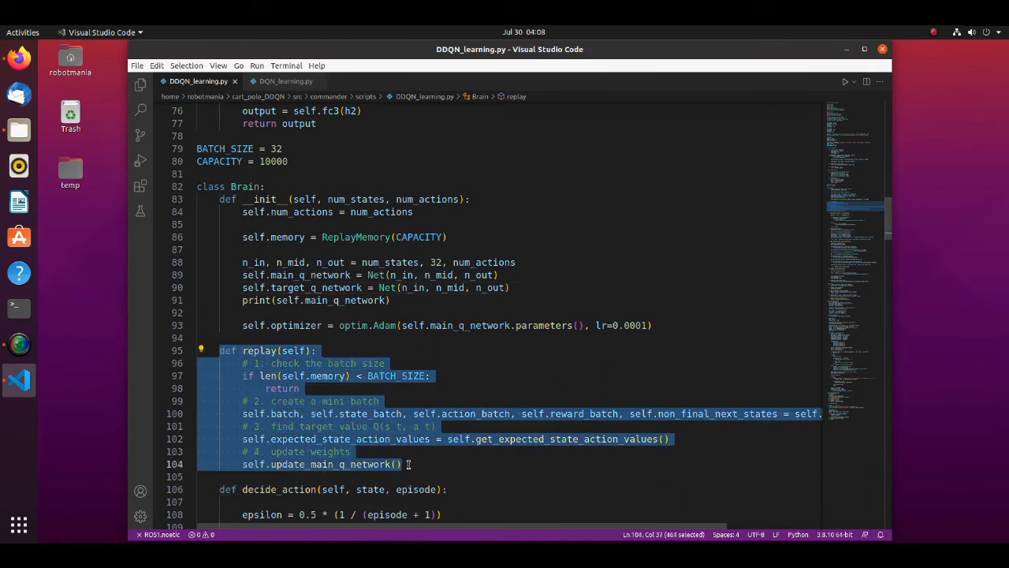
pyautogui.scroll(-3)
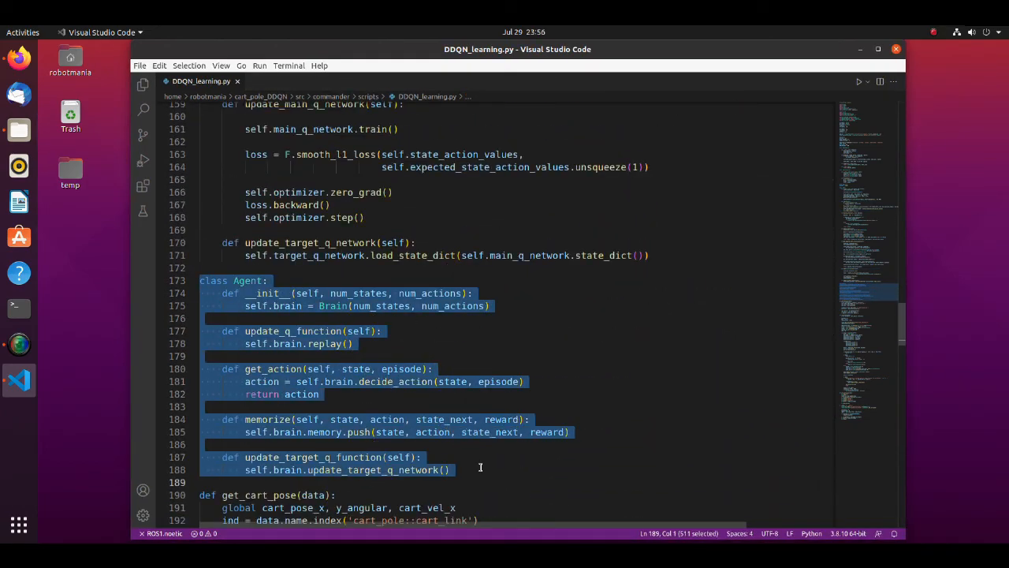
pyautogui.moveTo(406, 444)
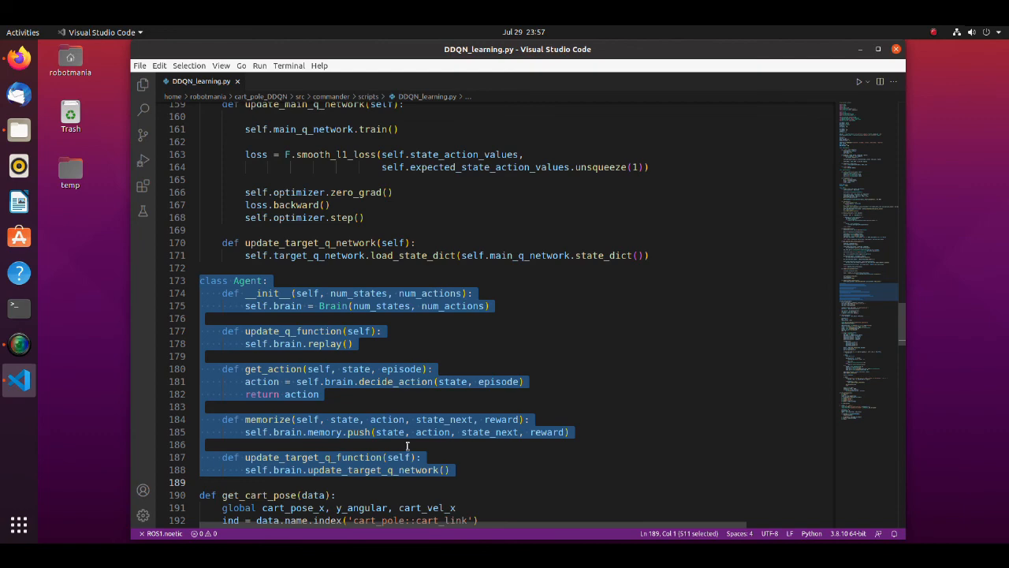
pyautogui.scroll(-3)
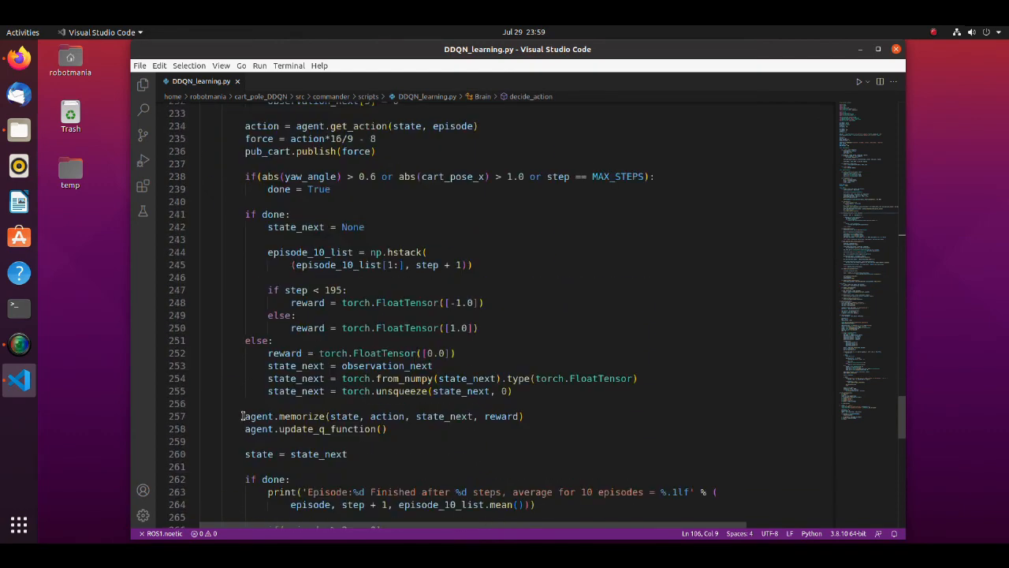
pyautogui.moveTo(245, 416); pyautogui.dragTo(432, 417)
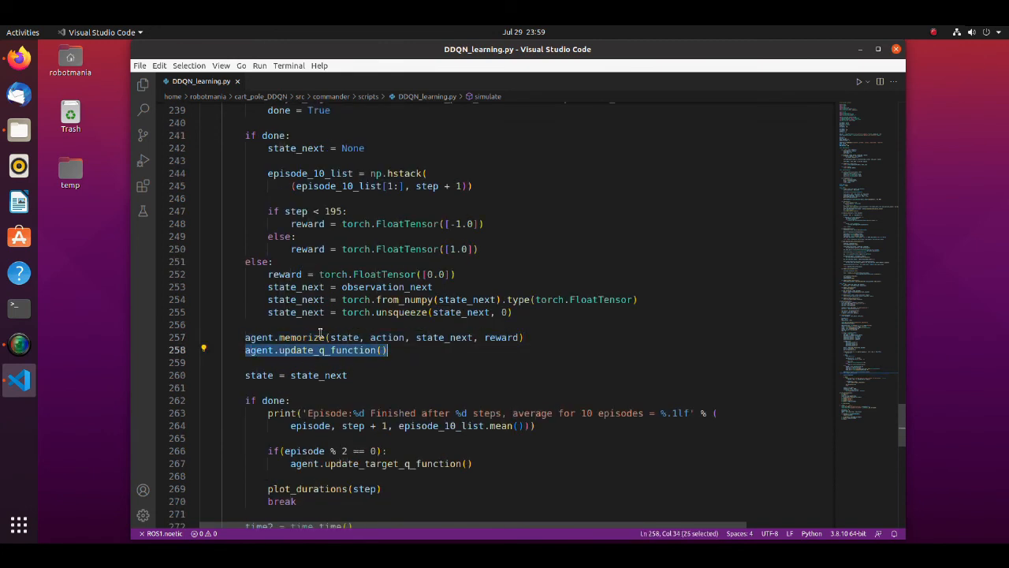
pyautogui.scroll(-3)
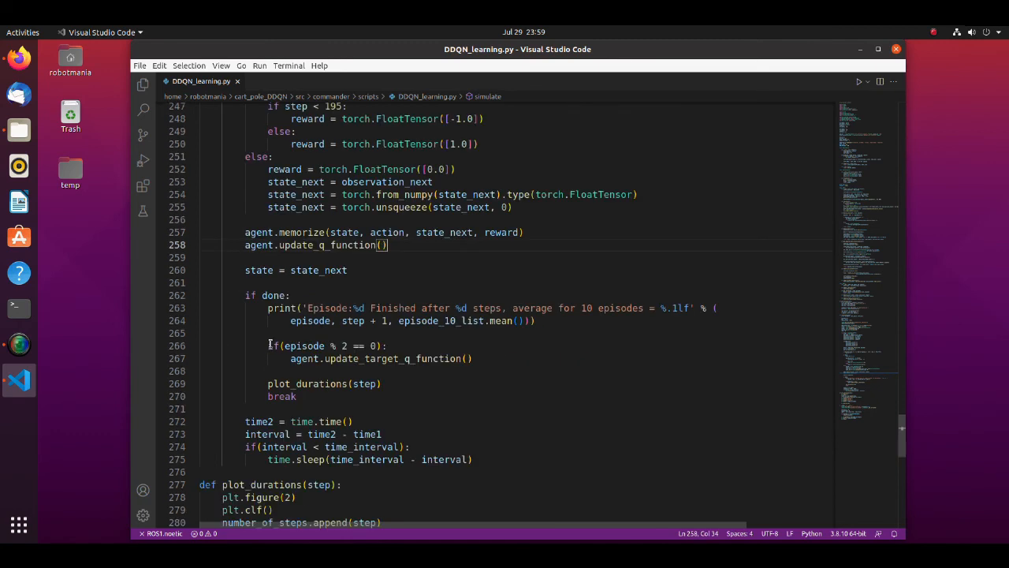
pyautogui.moveTo(268, 345); pyautogui.dragTo(473, 358)
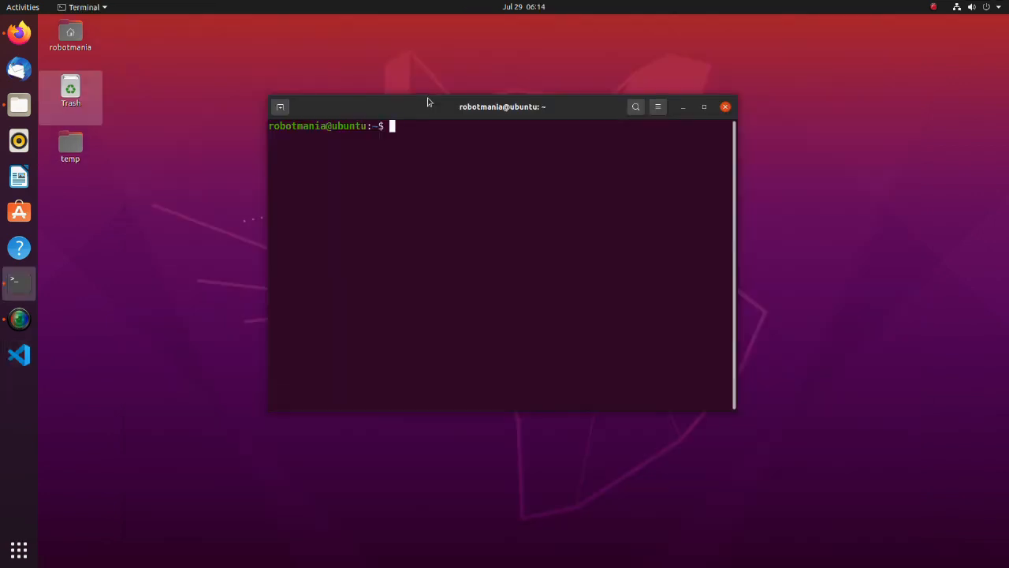
# Source the cart_pole_DDQN workspace and launch the robot_launch simulation
pyautogui.write('source')
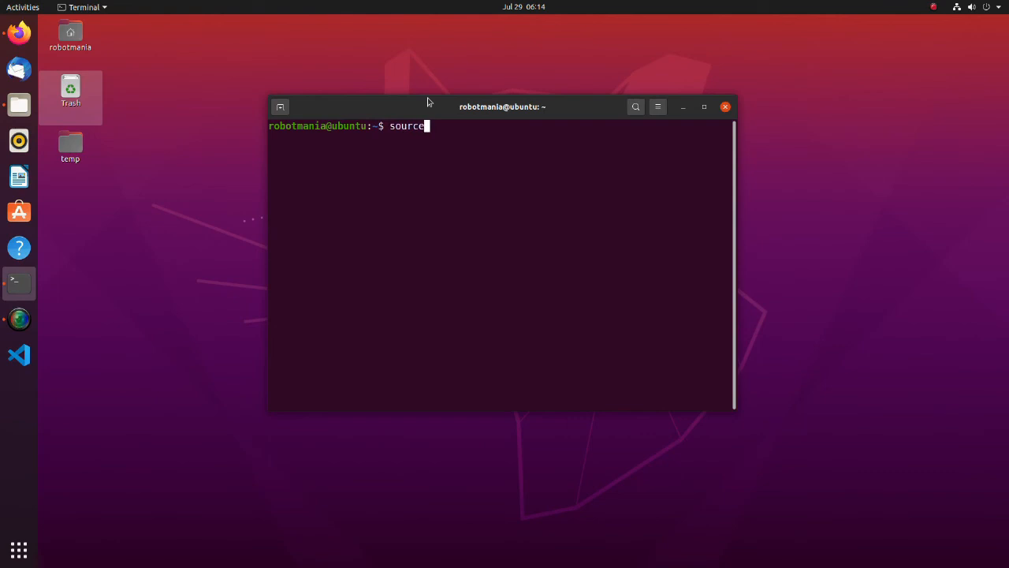
pyautogui.write('cart_pole_DDQN/devel/setup.bash')
pyautogui.write('roslaunch robo')
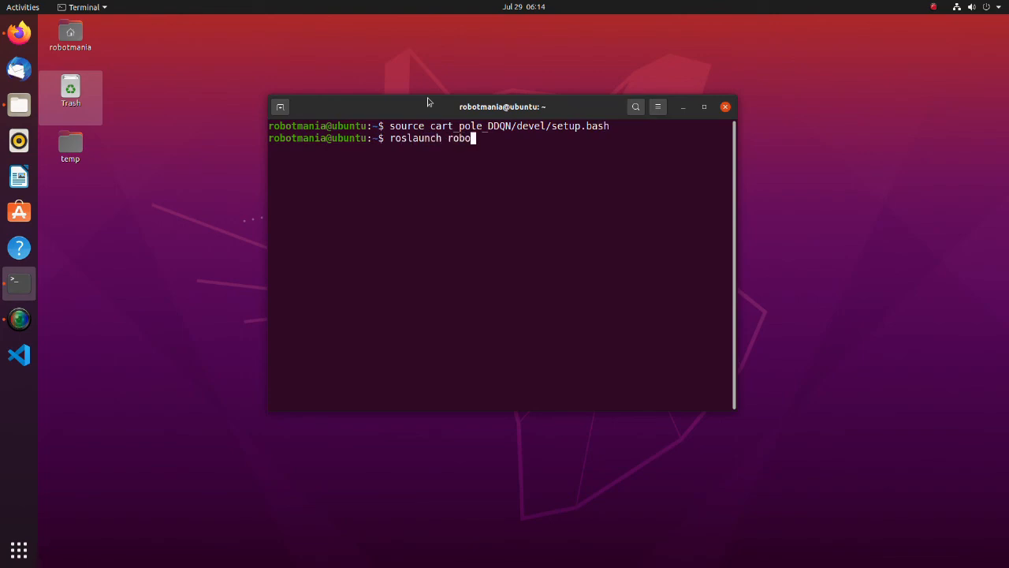
pyautogui.press('Return')
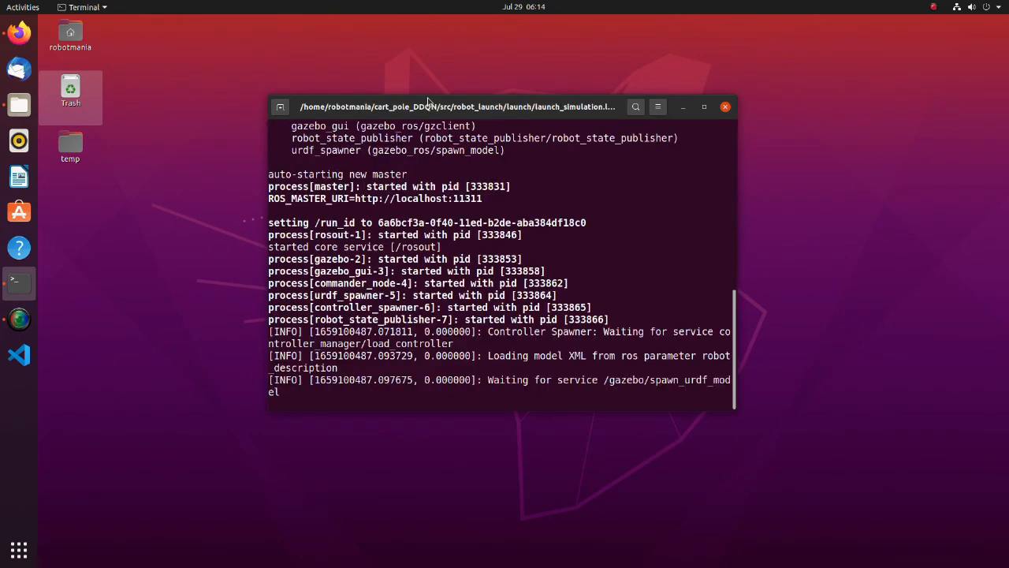